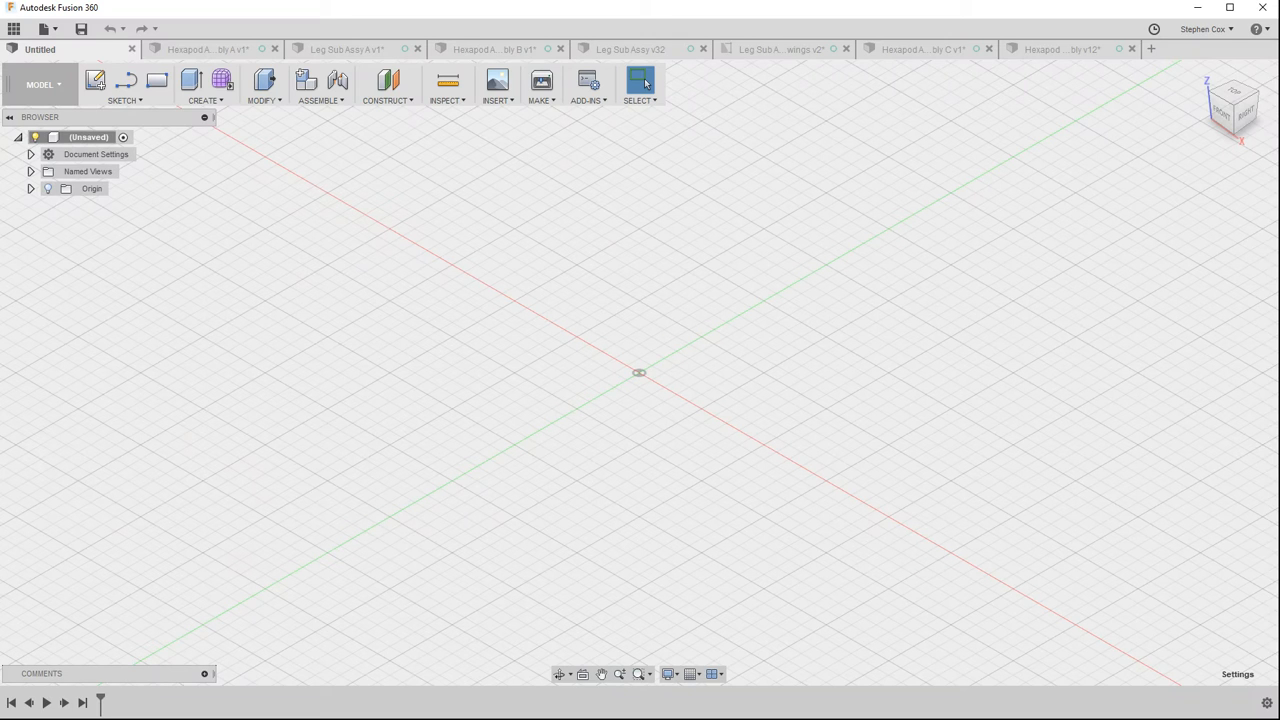
pyautogui.moveTo(629, 374)
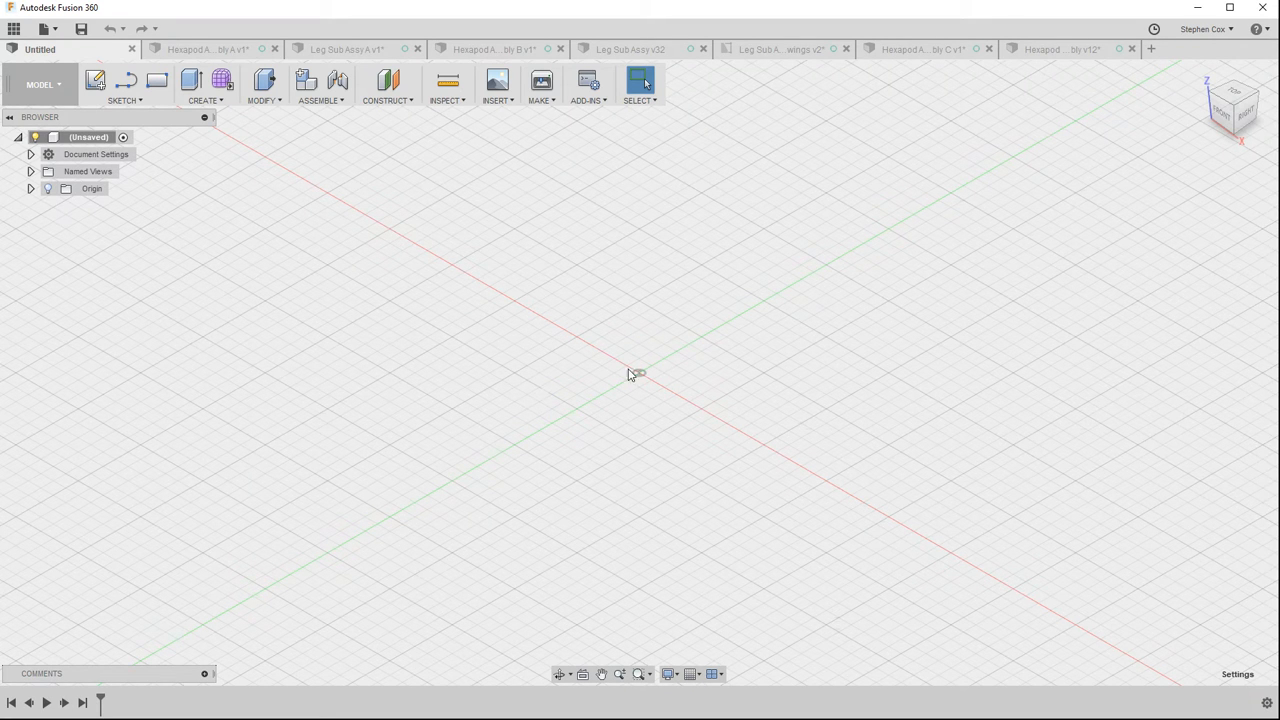
pyautogui.moveTo(285, 181)
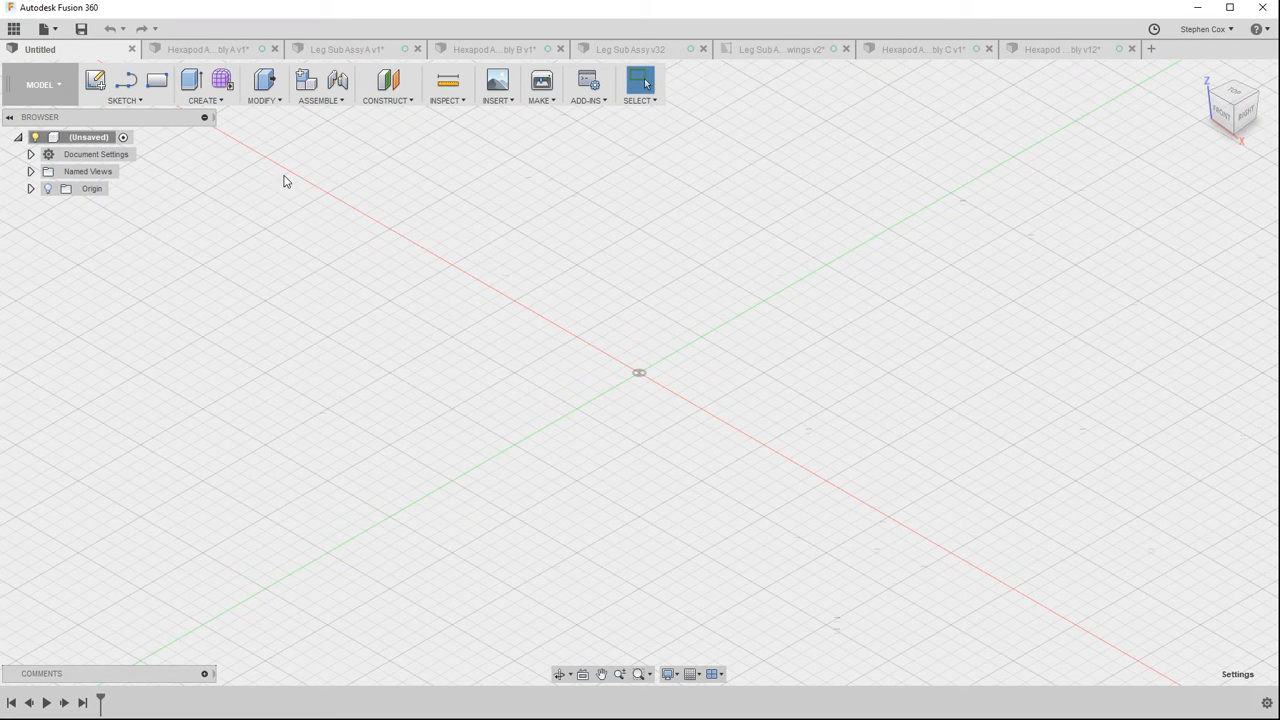
# Switch from the empty Untitled design to the Hexapod Assembly A v1 tab
pyautogui.click(205, 49)
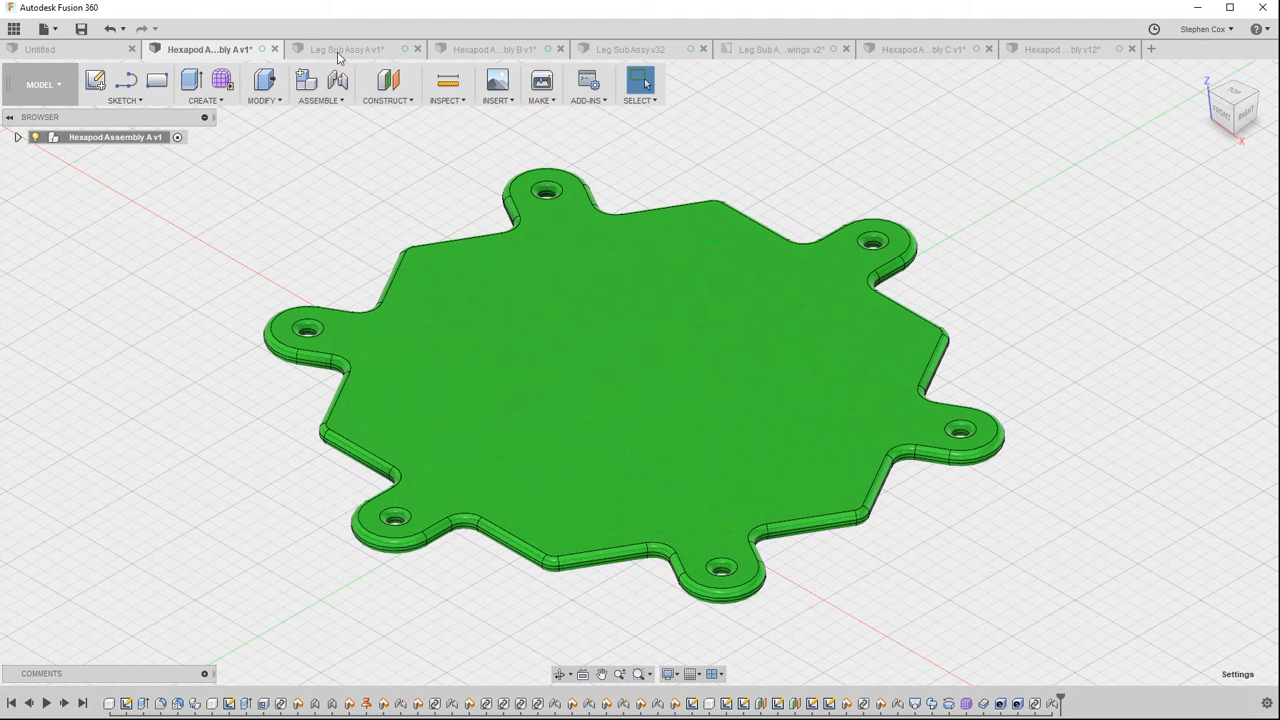
# View Leg Sub Assy A v1, then sculpted Hexapod Assembly B v1, then Leg Sub Assy v32
pyautogui.click(345, 49)
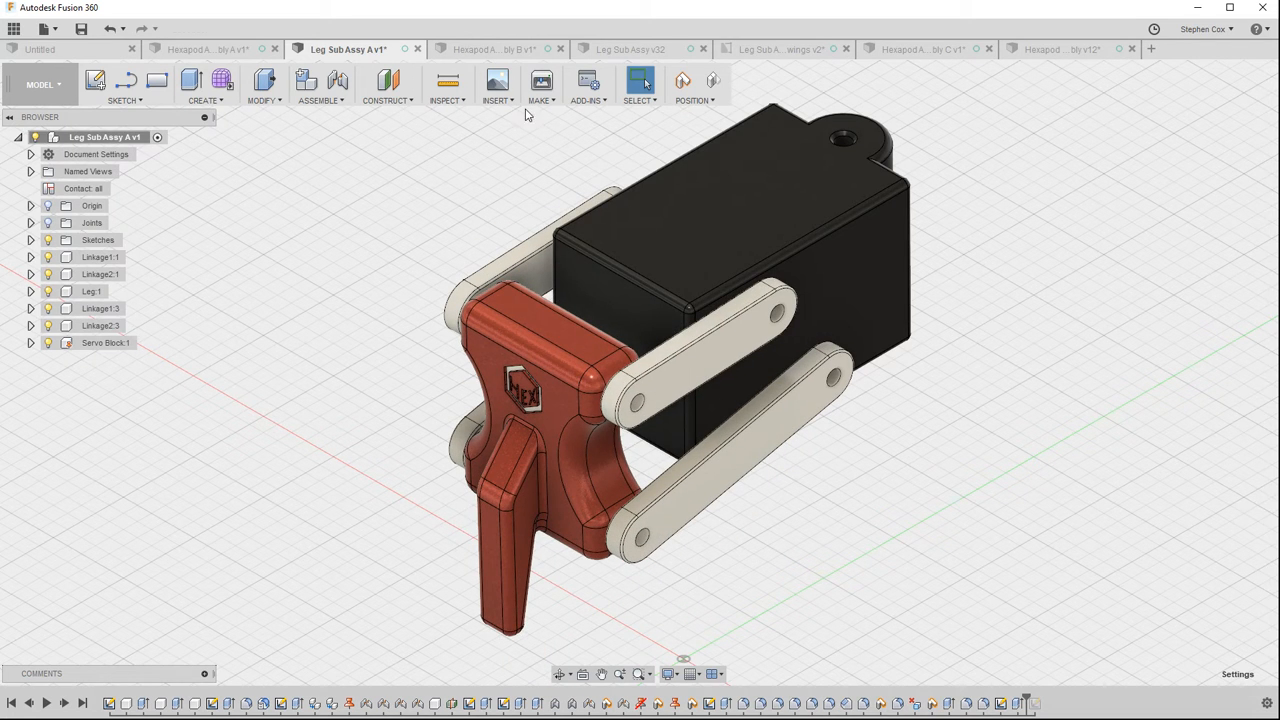
pyautogui.click(492, 49)
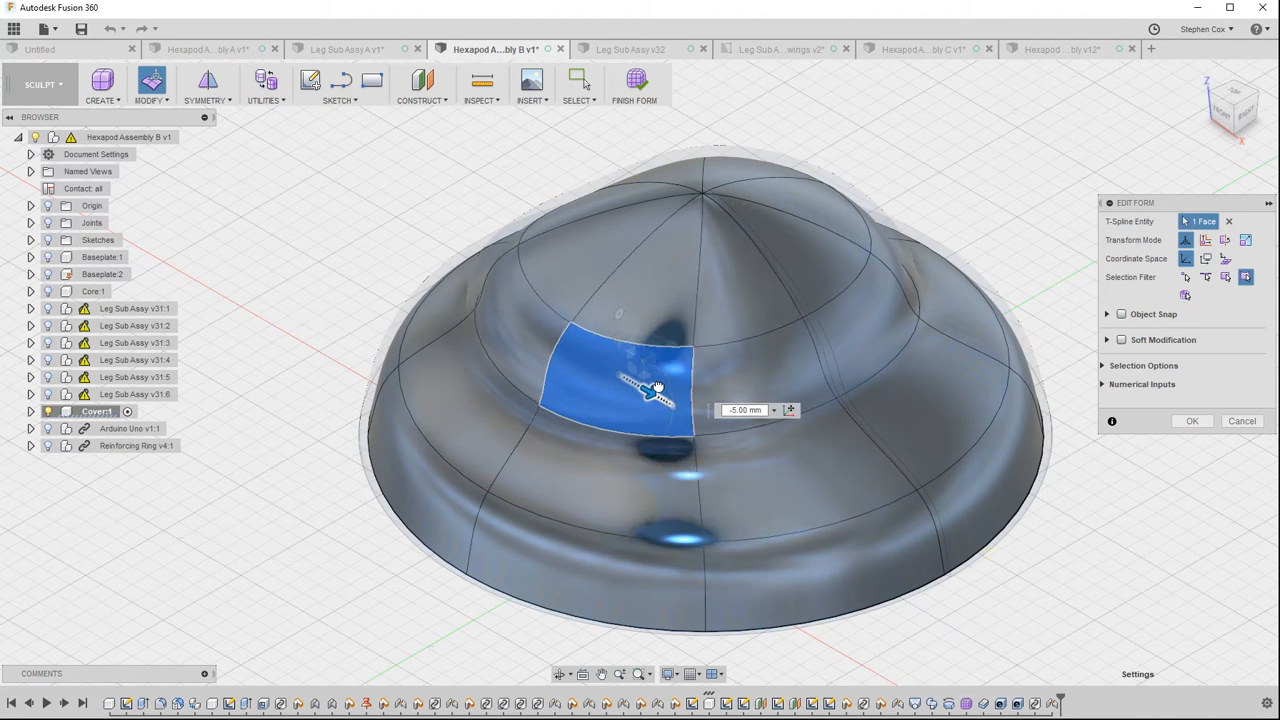
pyautogui.click(631, 49)
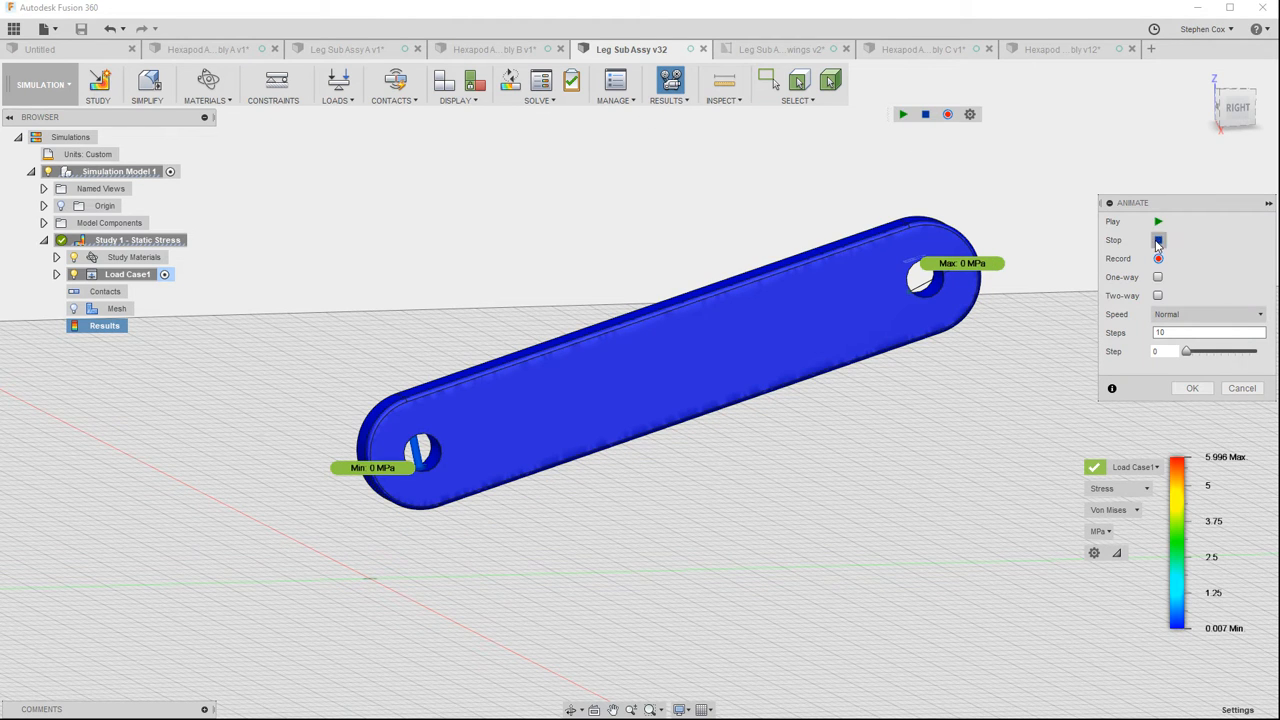
# Play the linkage stress results as a two-way animation
pyautogui.click(1158, 295)
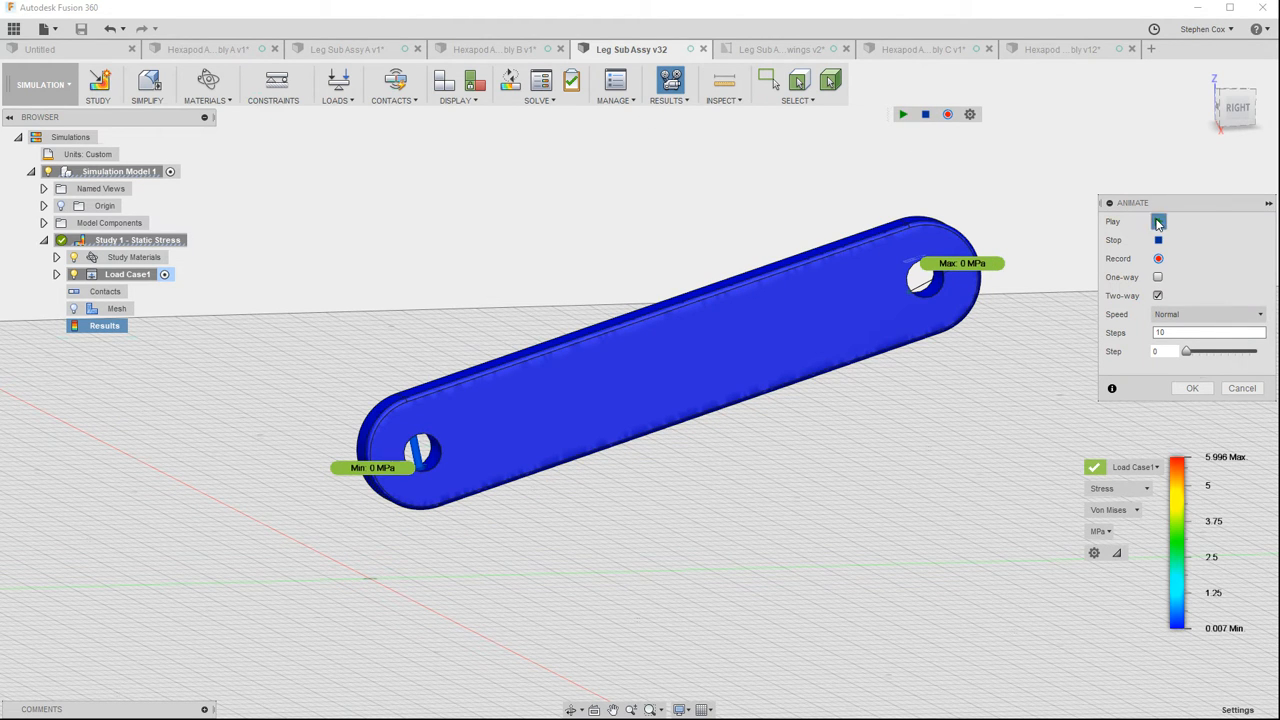
pyautogui.click(1158, 221)
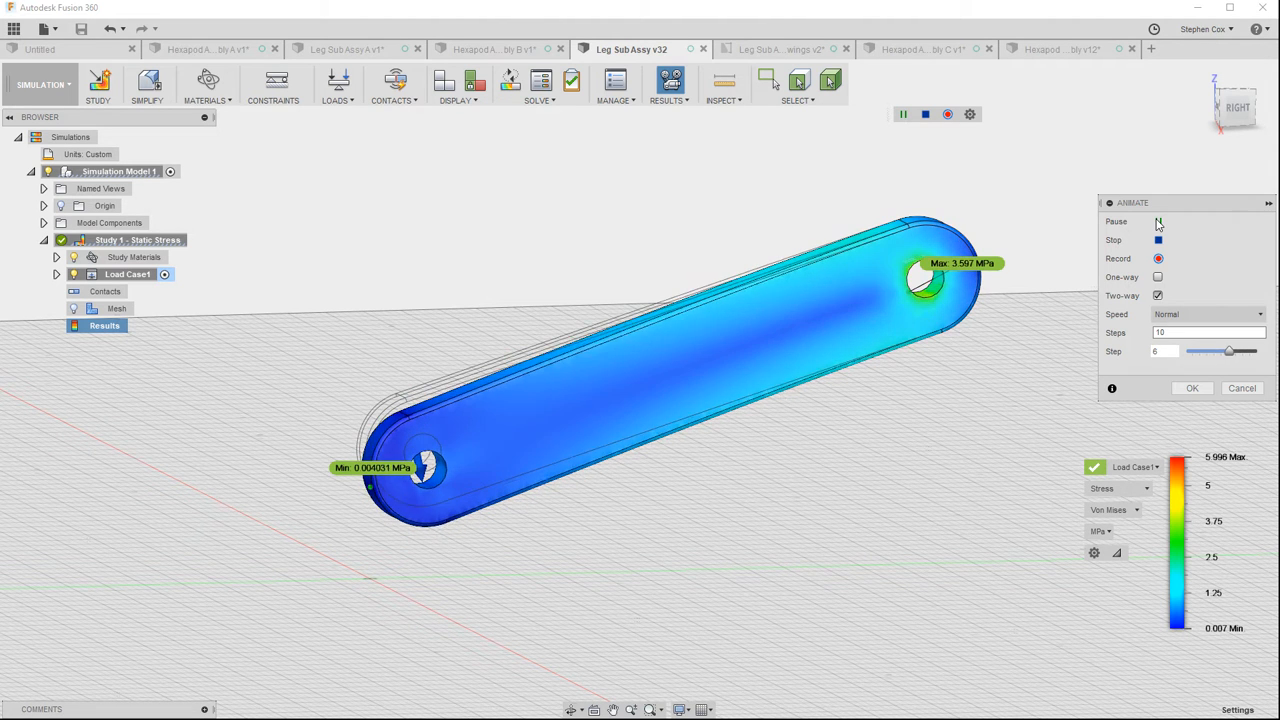
pyautogui.click(1158, 221)
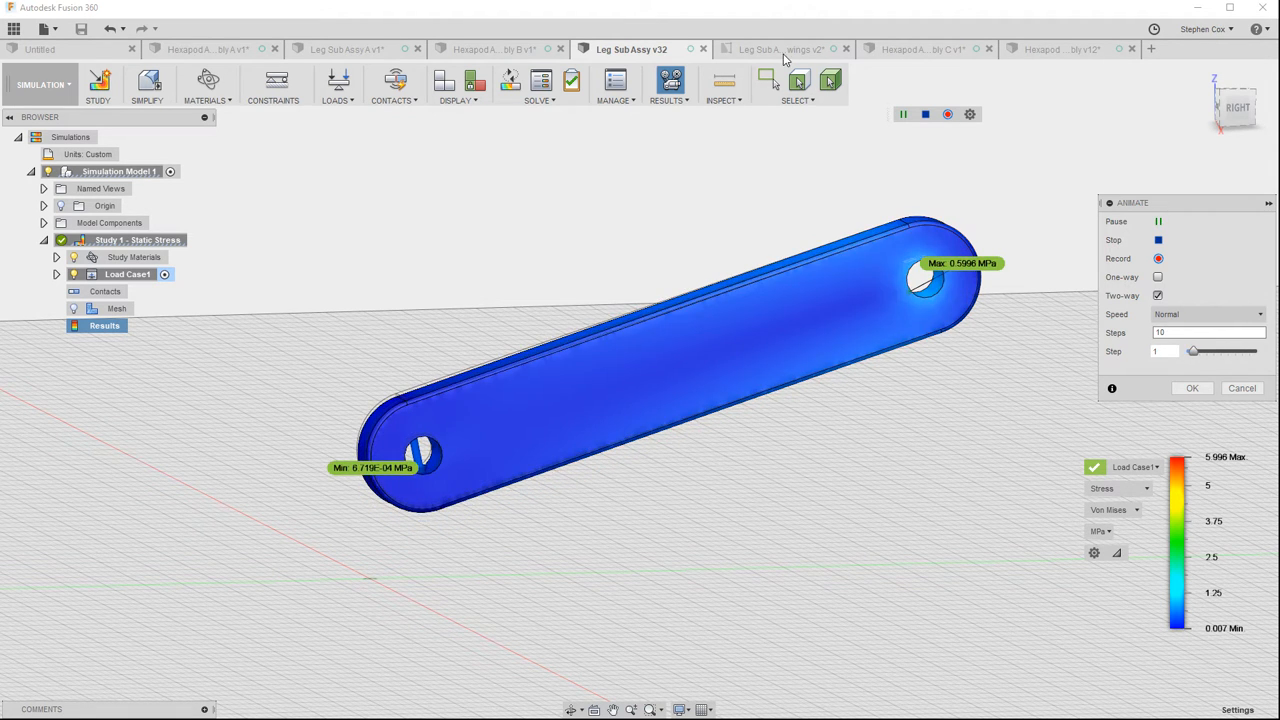
# View the leg drawing, the rendered Hexapod Assembly C, then Hexapod Assembly v12
pyautogui.click(775, 49)
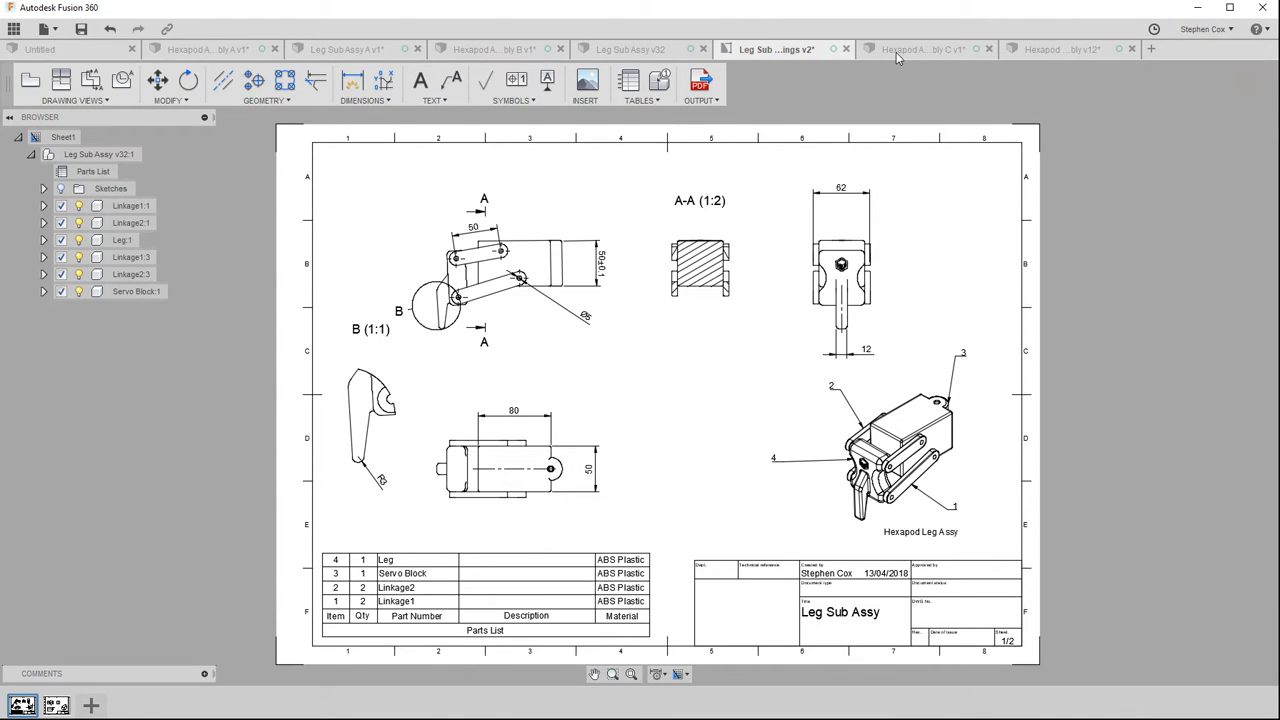
pyautogui.click(920, 49)
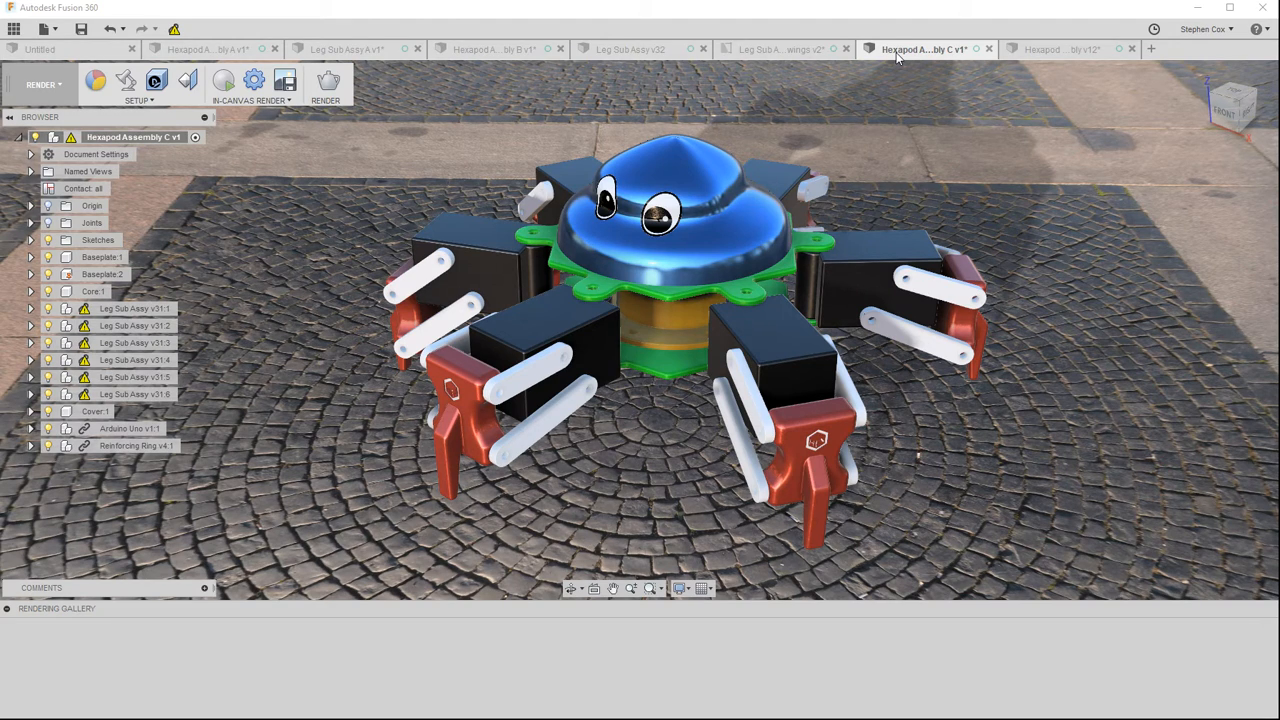
pyautogui.click(1063, 49)
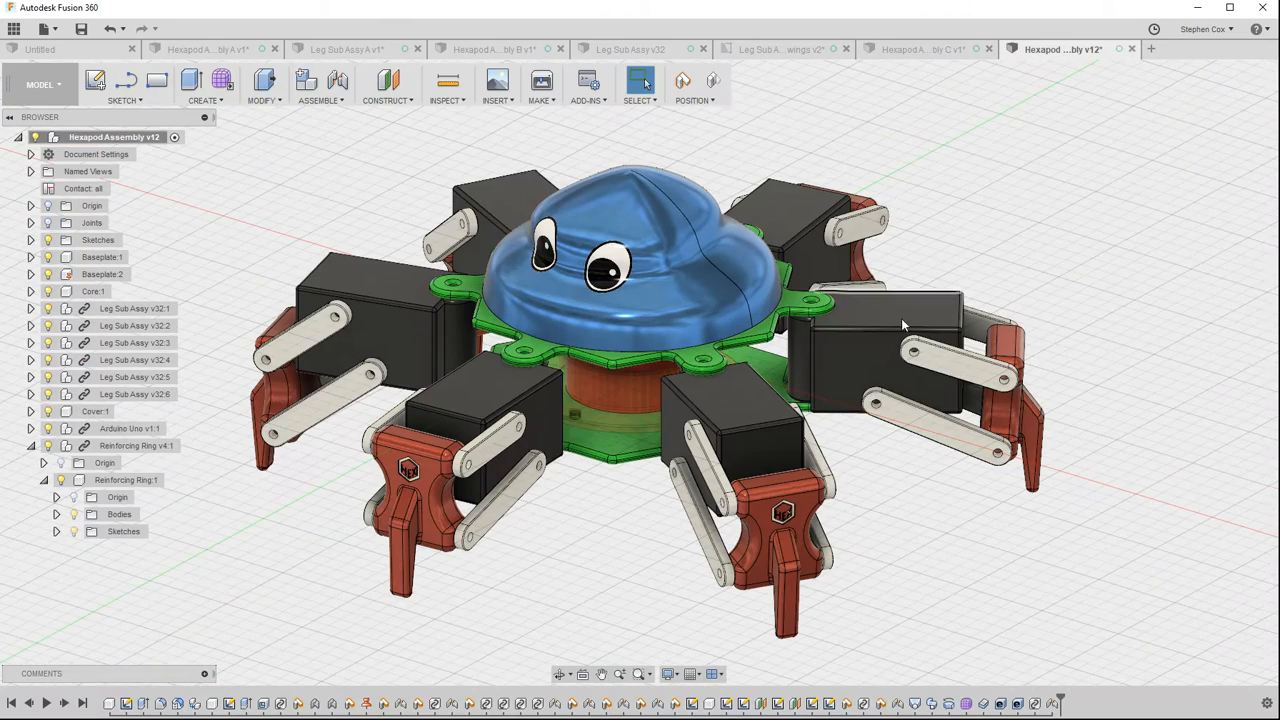